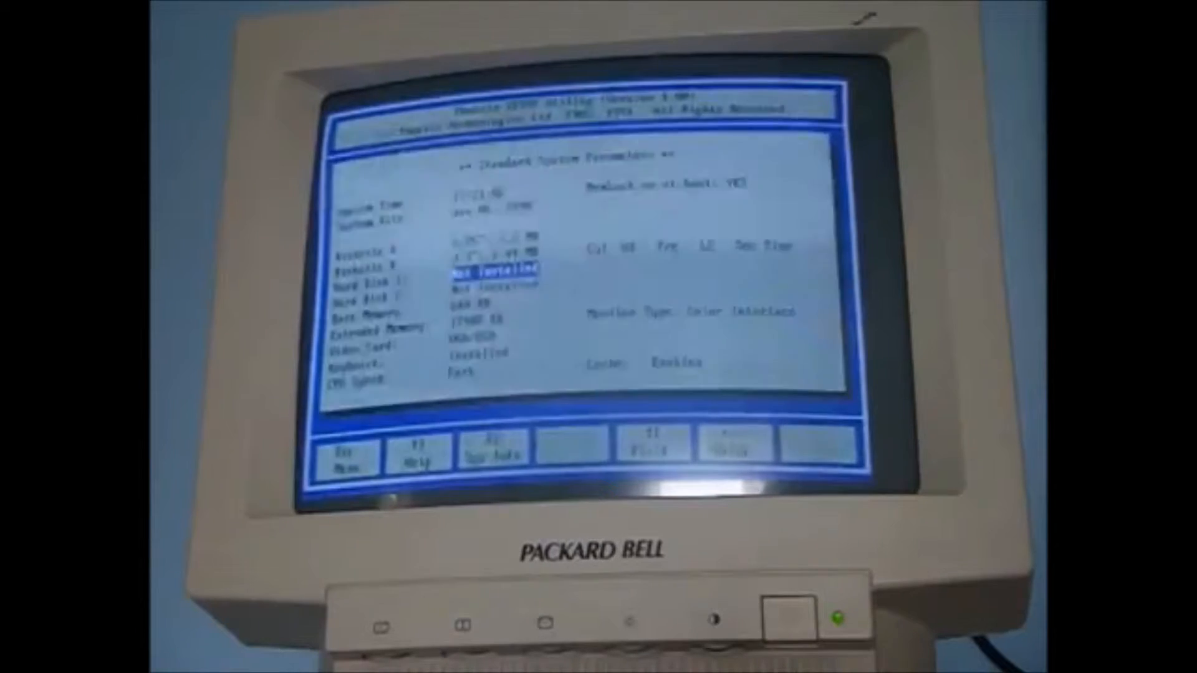
Move to the Hard Disk 1 field and bring up its Option Help on choosing the fixed disk type.
key(down)
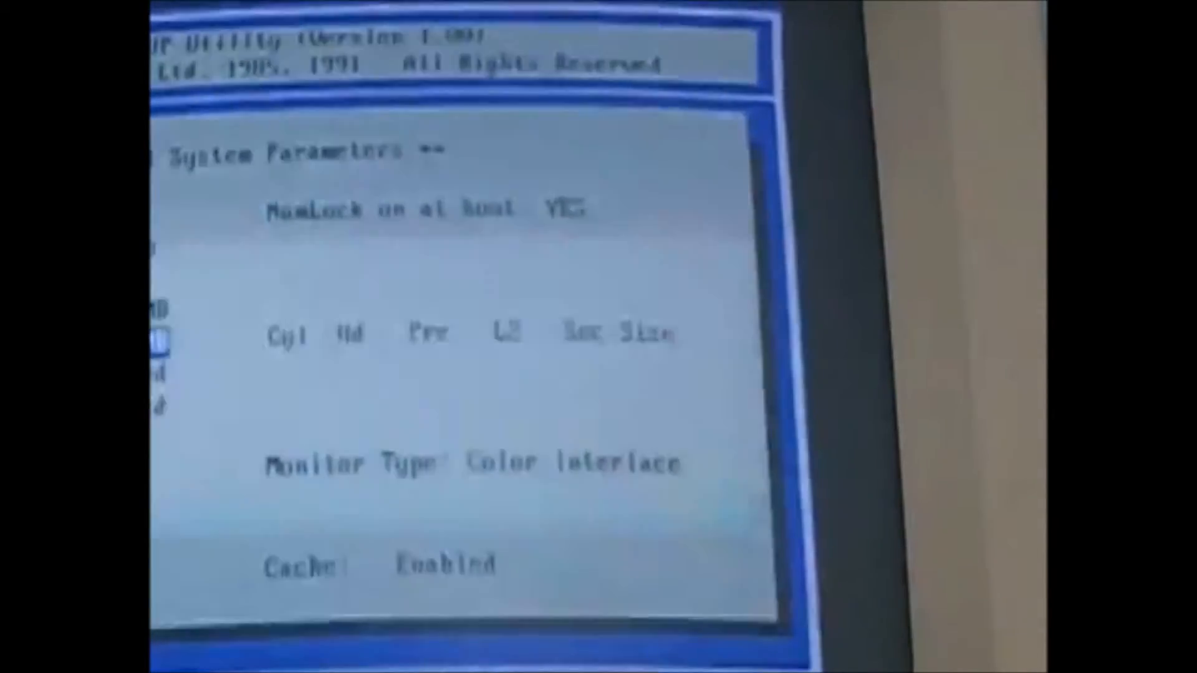
key(f1)
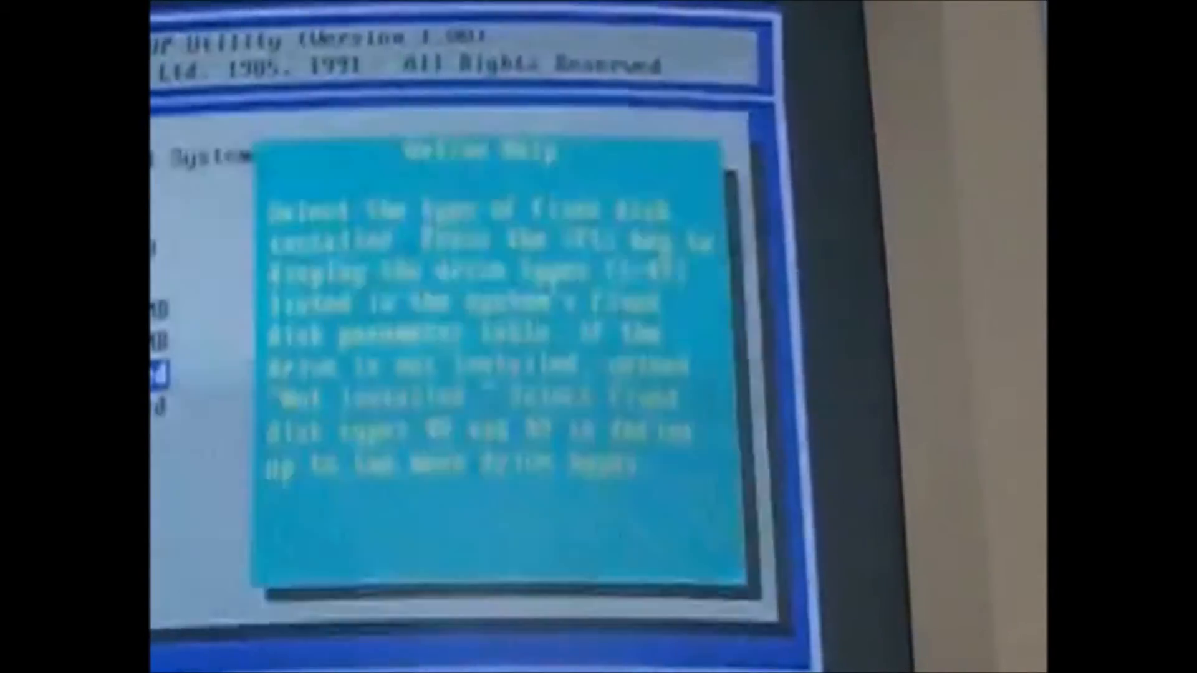